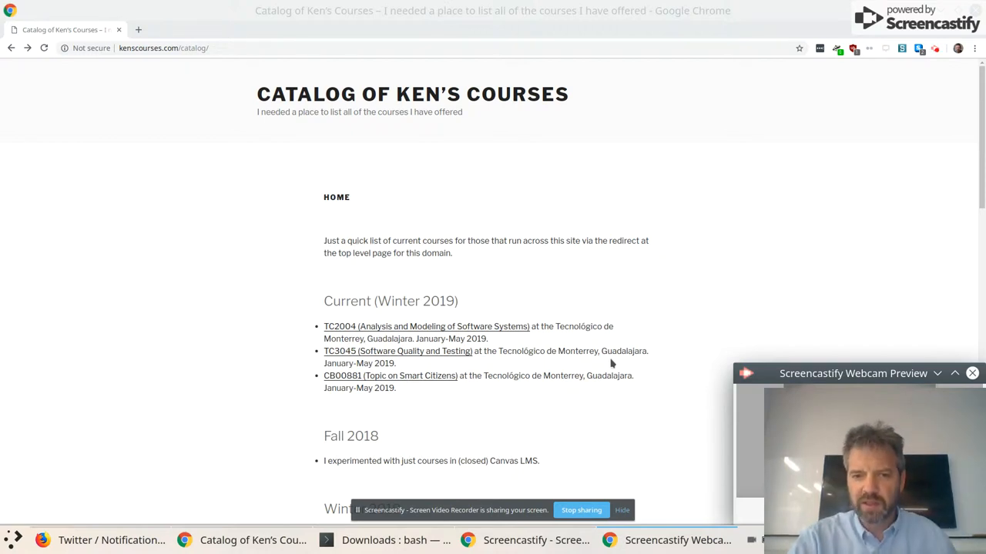
{"action": "mouse_move", "coordinate": [403, 352]}
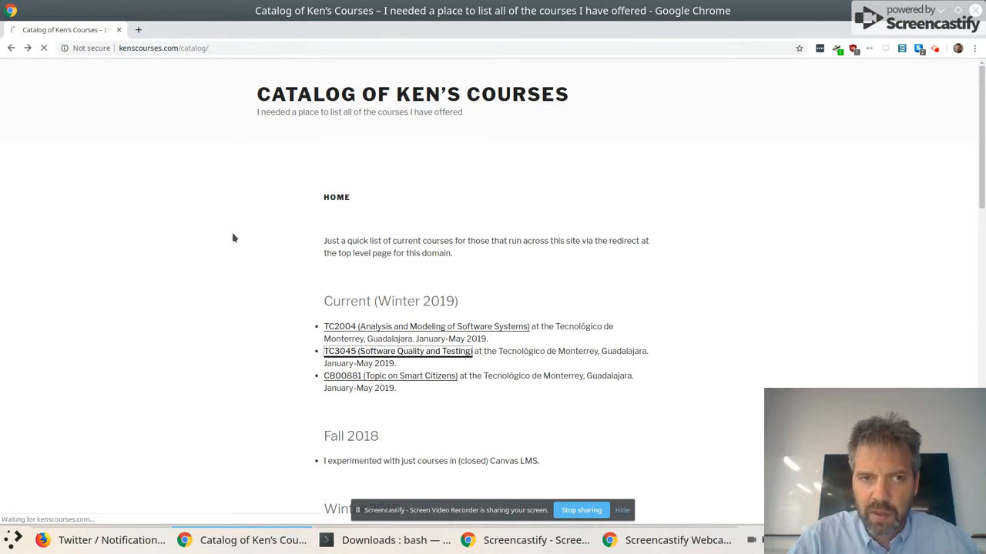
- Open the TC3045 Software Quality and Testing course front page in Canvas from the catalog
{"action": "left_click", "coordinate": [397, 351]}
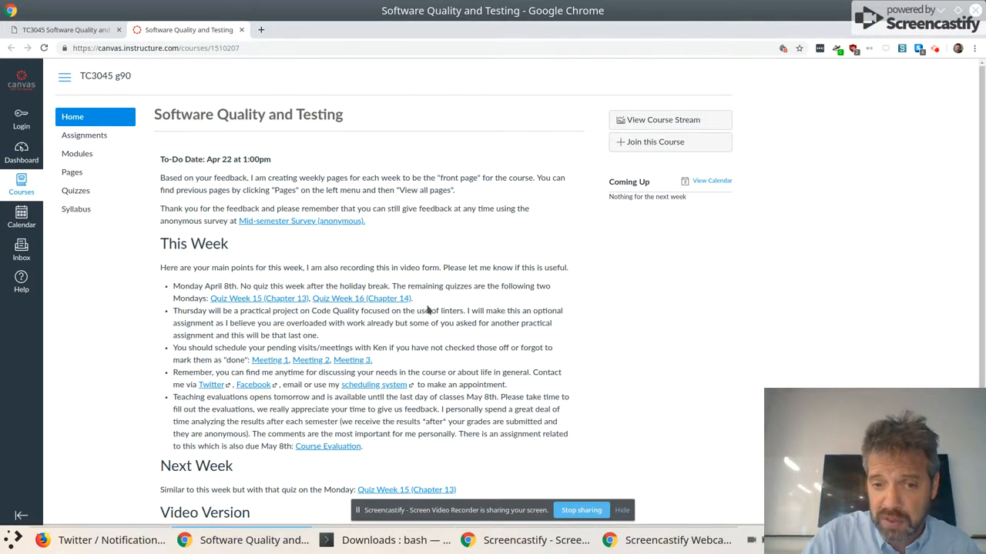
{"action": "mouse_move", "coordinate": [415, 348]}
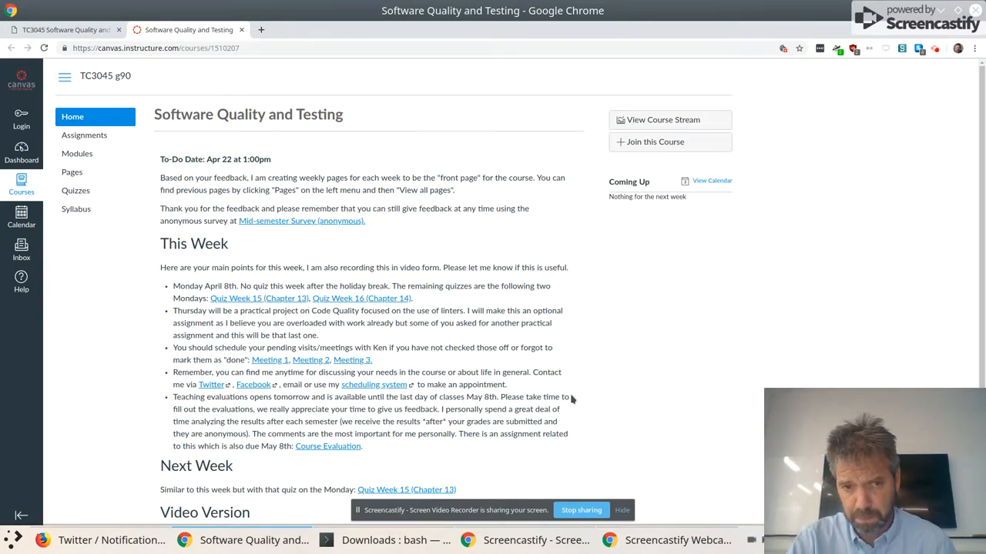
{"action": "scroll", "scroll_direction": "down", "scroll_amount": 3}
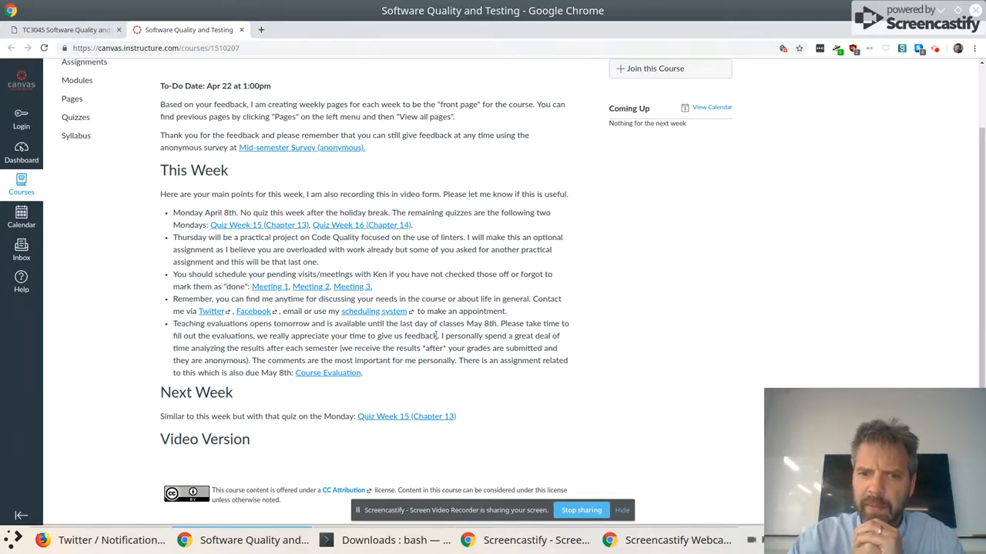
{"action": "mouse_move", "coordinate": [327, 376]}
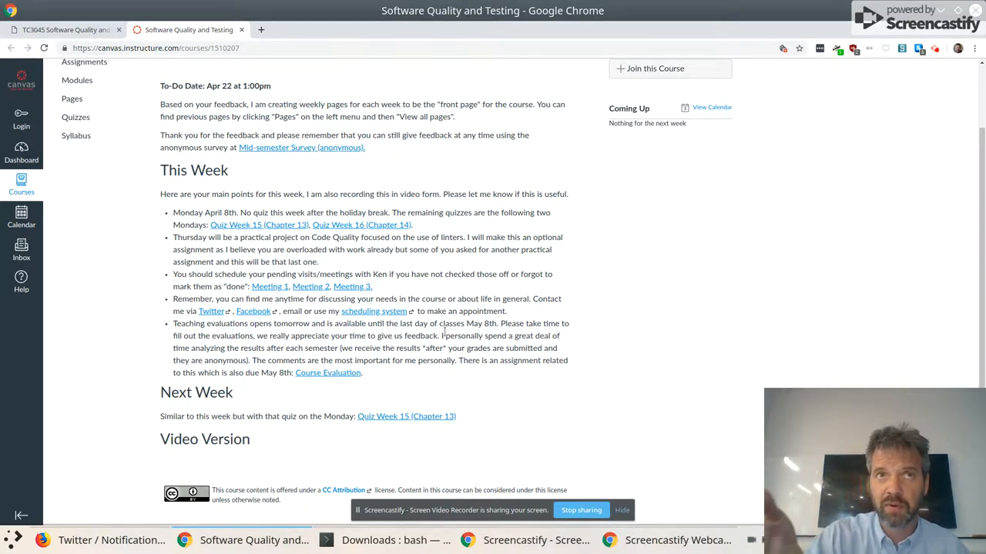
{"action": "mouse_move", "coordinate": [476, 408]}
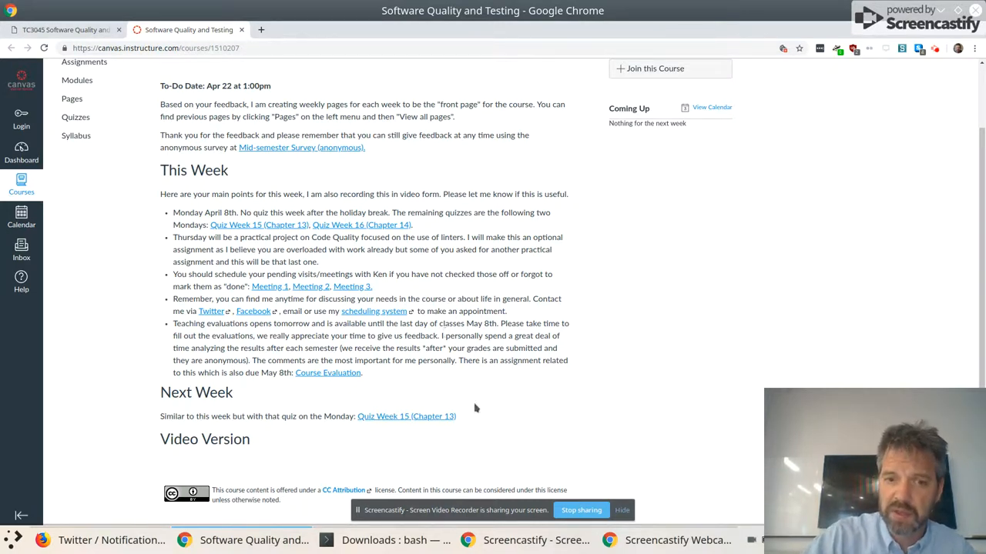